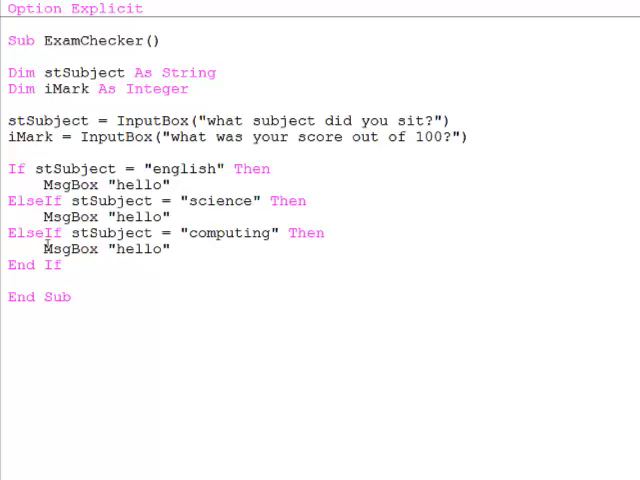
{"action": "mouse_move", "coordinate": [75, 265]}
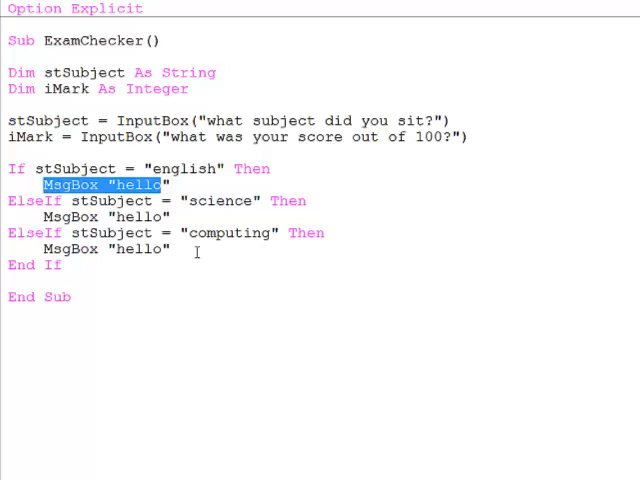
Step: Under english, test iMark >= 50 showing "you have passed " & stSubject, else "you failed"
{"action": "type", "text": "if imark"}
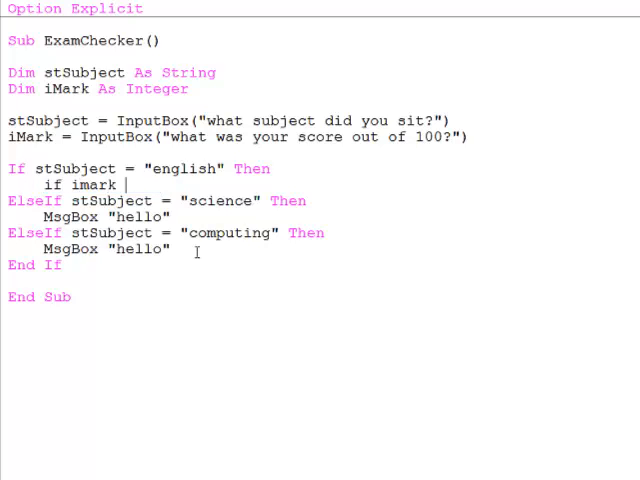
{"action": "type", "text": ">=50"}
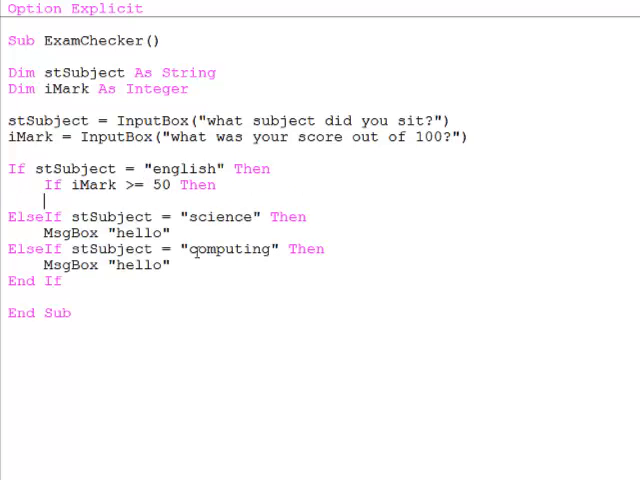
{"action": "type", "text": "msgbox"}
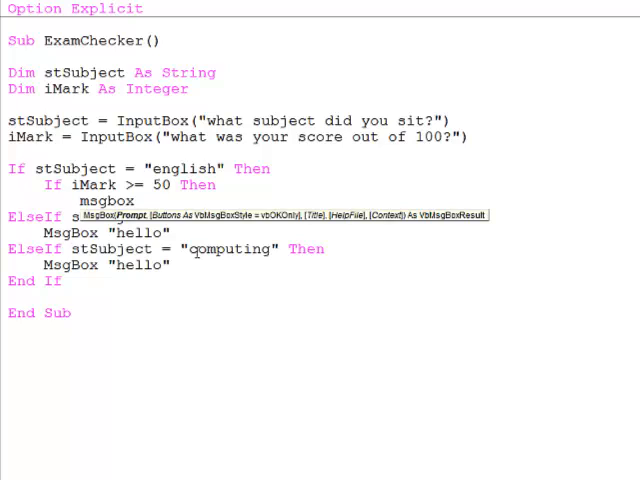
{"action": "type", "text": "\"you have passed"}
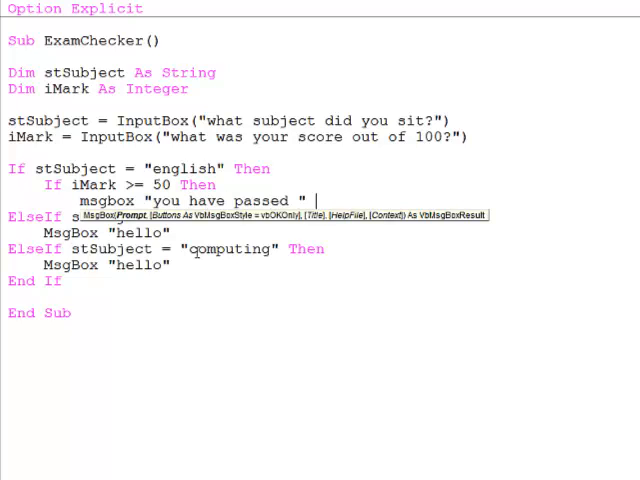
{"action": "type", "text": "& stsubj"}
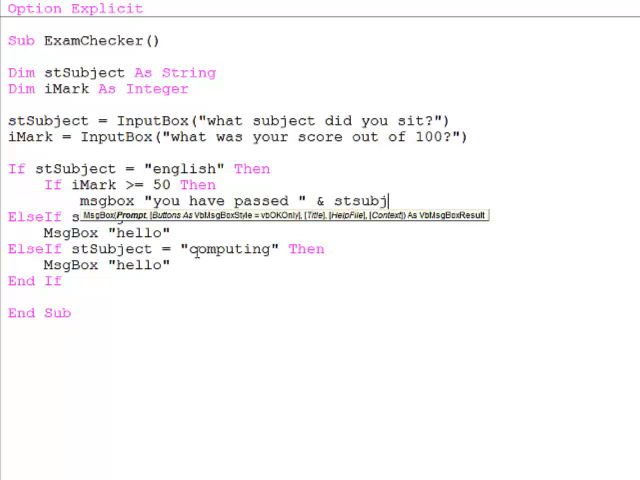
{"action": "type", "text": "ect"}
{"action": "type", "text": "msgbox \"you"}
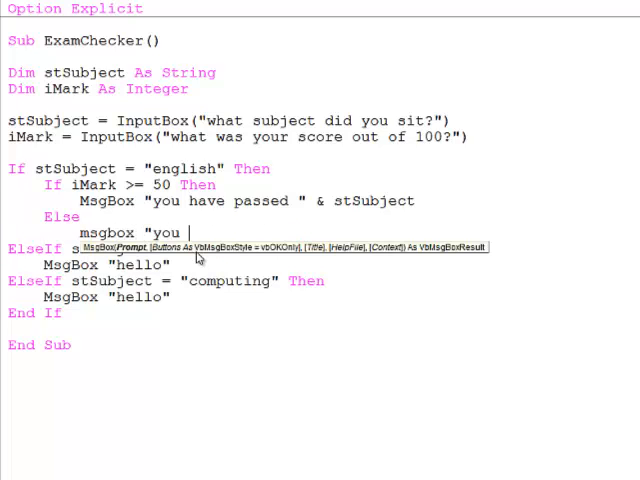
{"action": "type", "text": "failed\""}
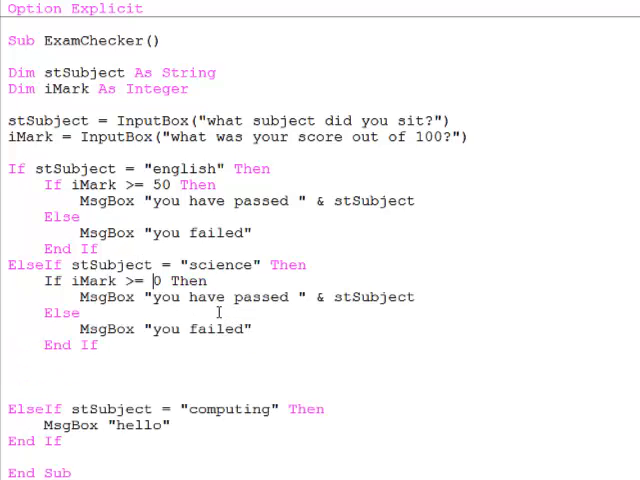
Step: Reuse the nested If for science with threshold 60 and computing with threshold 55
{"action": "type", "text": "6"}
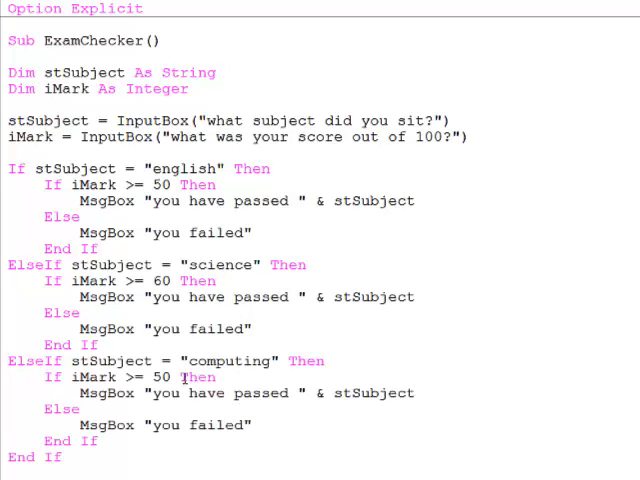
{"action": "type", "text": "5"}
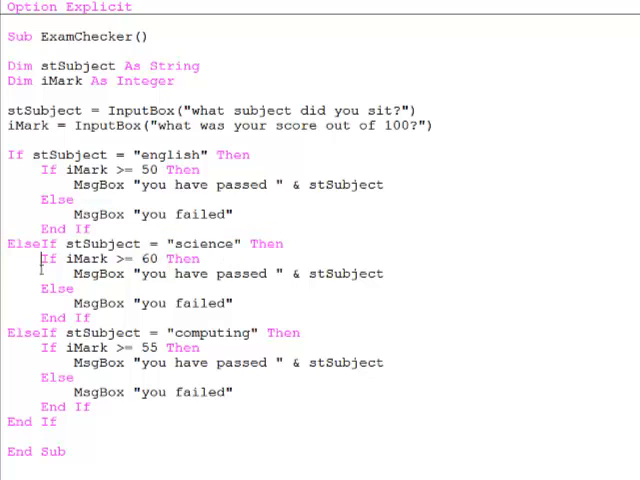
{"action": "left_click_drag", "start_coordinate": [40, 258], "coordinate": [90, 318]}
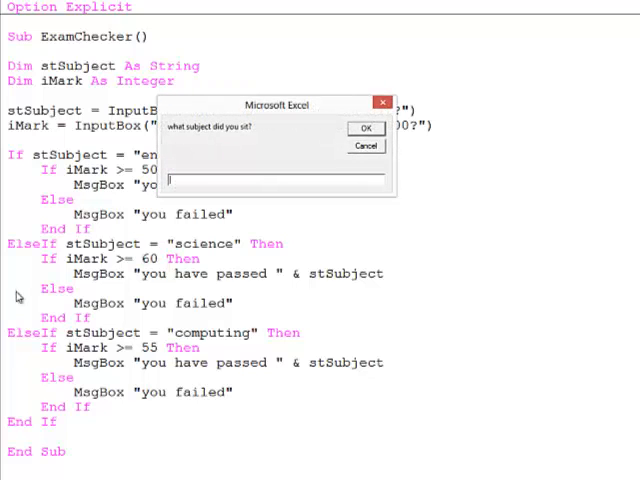
{"action": "type", "text": "english"}
{"action": "type", "text": "45"}
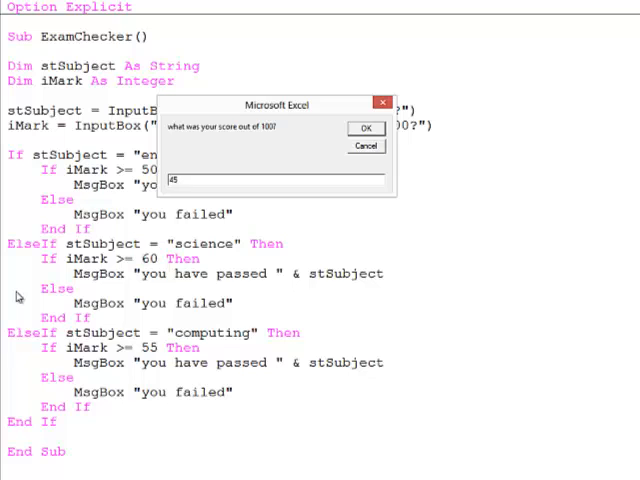
{"action": "left_click", "coordinate": [365, 128]}
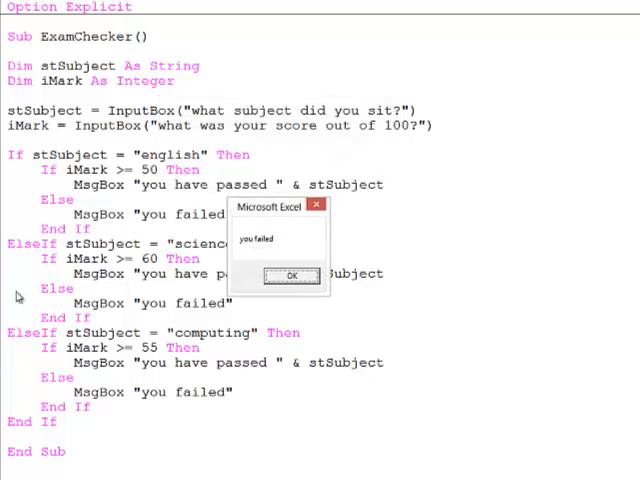
{"action": "left_click", "coordinate": [291, 276]}
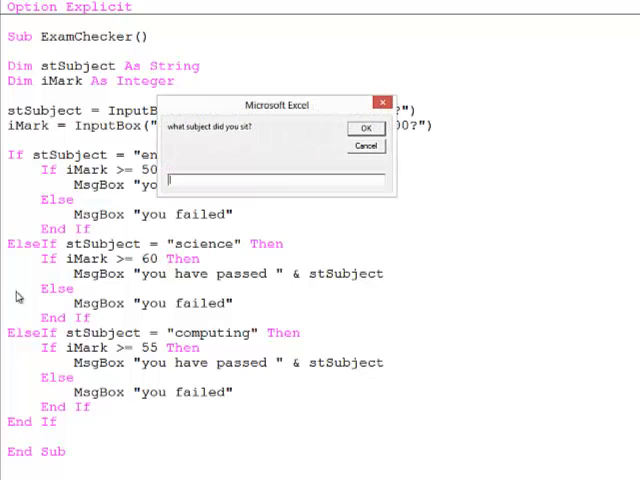
{"action": "type", "text": "science"}
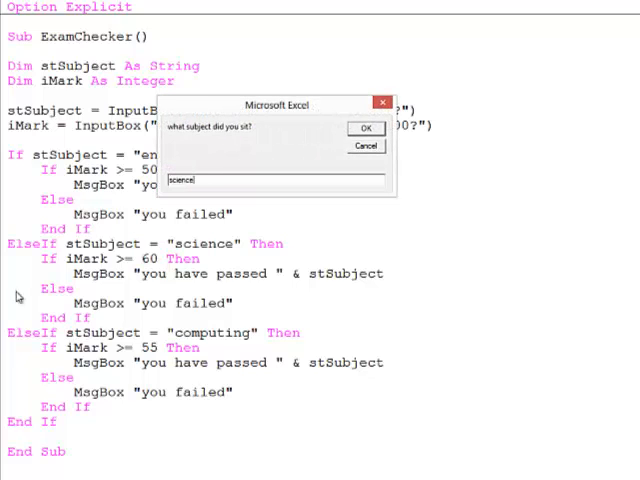
{"action": "left_click", "coordinate": [365, 128]}
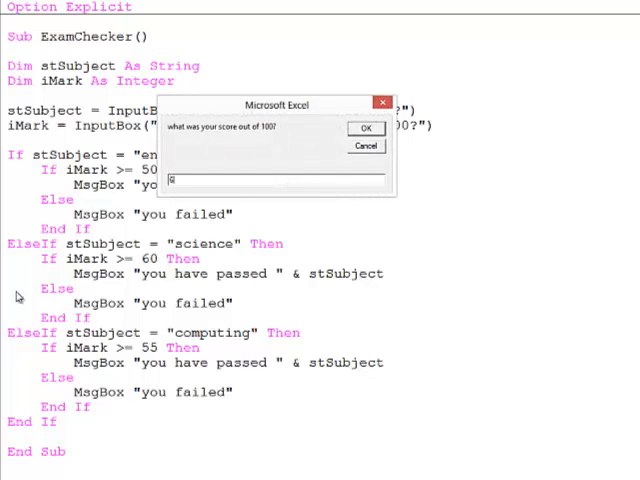
{"action": "left_click", "coordinate": [365, 128]}
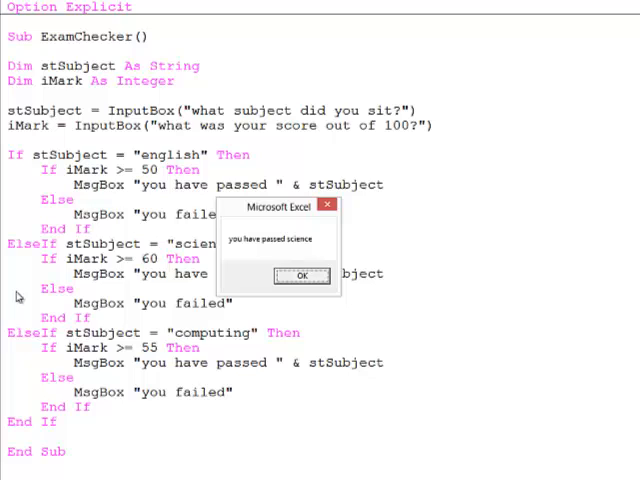
{"action": "left_click", "coordinate": [301, 276]}
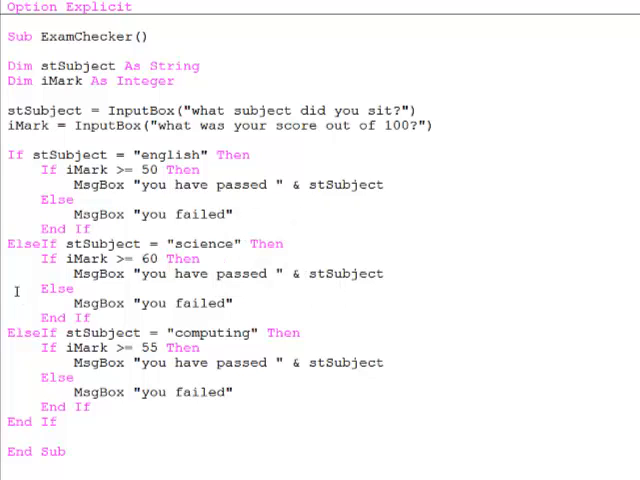
{"action": "mouse_move", "coordinate": [18, 268]}
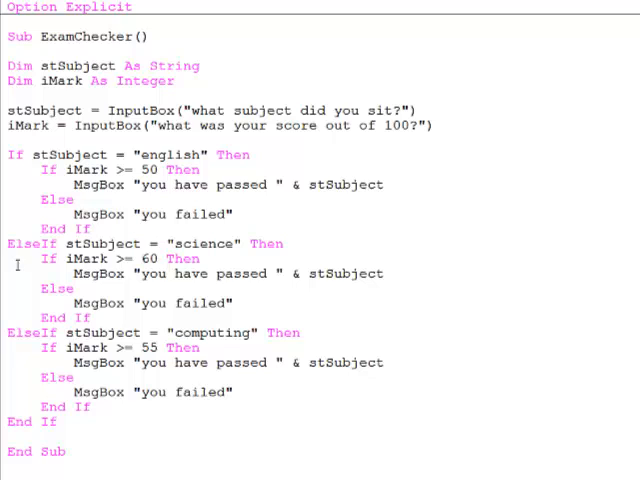
Step: Toggle a breakpoint on the If stSubject = "english" line
{"action": "left_click_drag", "start_coordinate": [47, 169], "coordinate": [383, 184]}
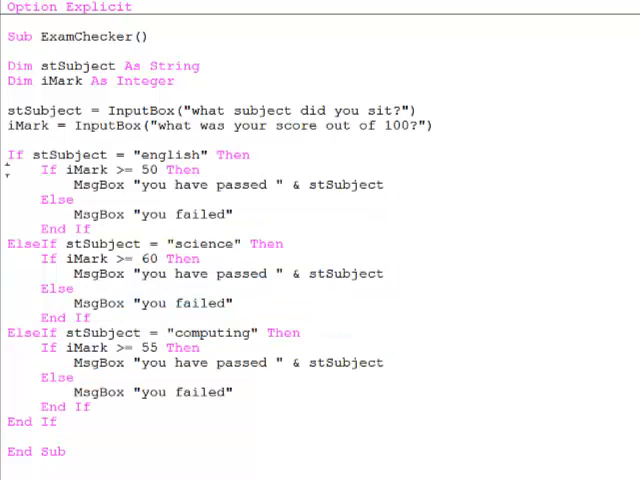
{"action": "left_click_drag", "start_coordinate": [45, 168], "coordinate": [113, 228]}
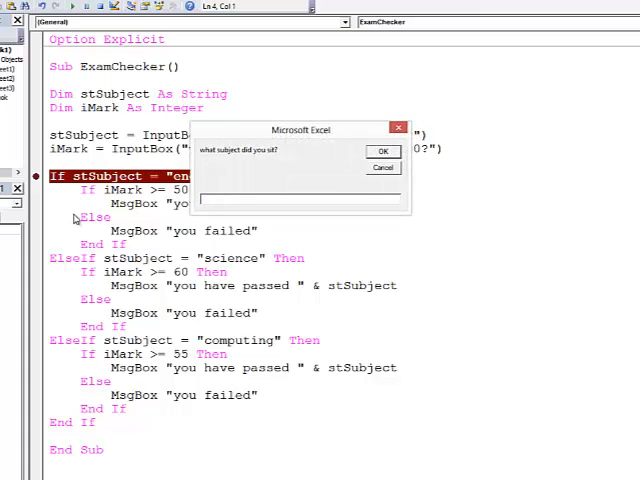
Step: Answer the running macro's prompts with subject computing and score 70, pausing at the breakpoint
{"action": "type", "text": "computing"}
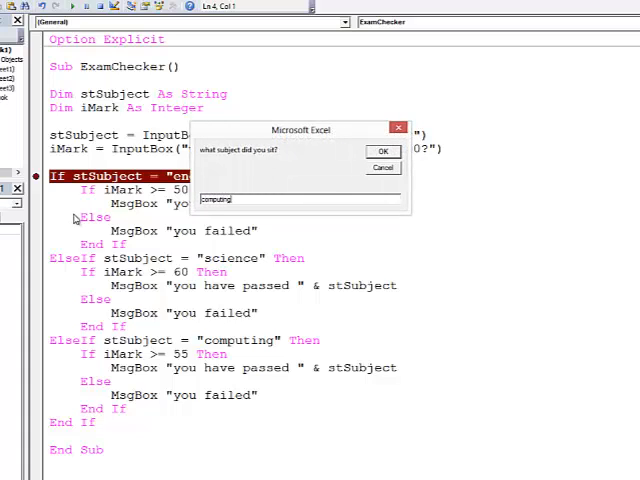
{"action": "left_click", "coordinate": [383, 151]}
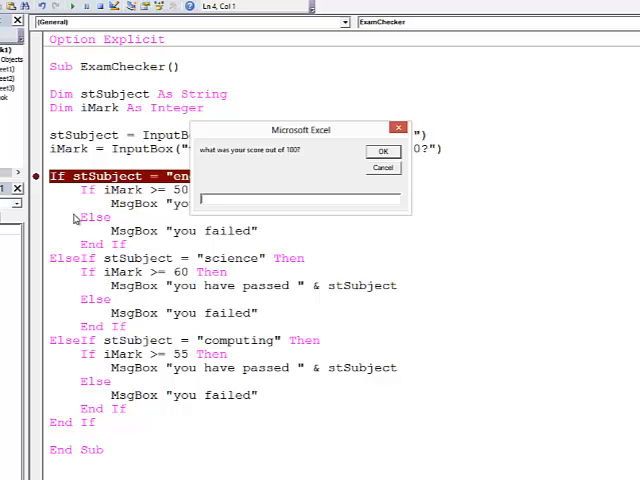
{"action": "type", "text": "70"}
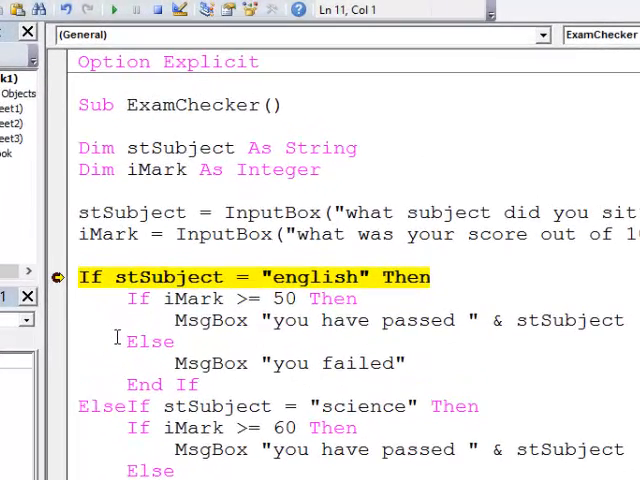
{"action": "mouse_move", "coordinate": [150, 277]}
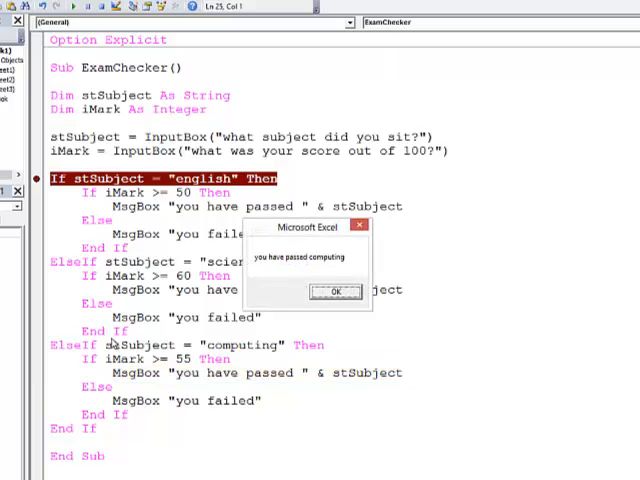
Step: Step past the english and science checks and dismiss the "you have passed computing" message
{"action": "left_click", "coordinate": [334, 292]}
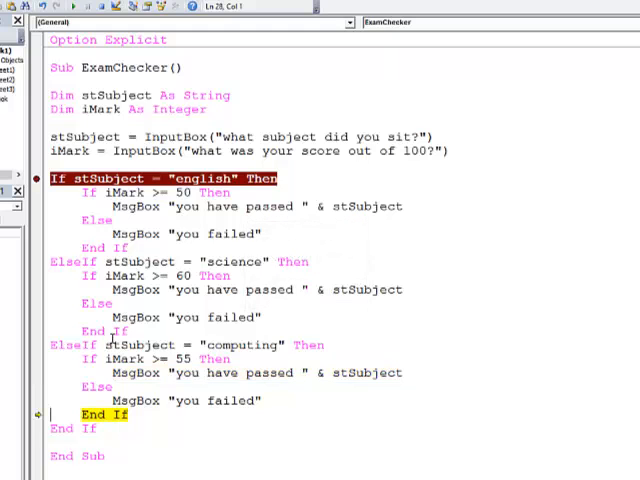